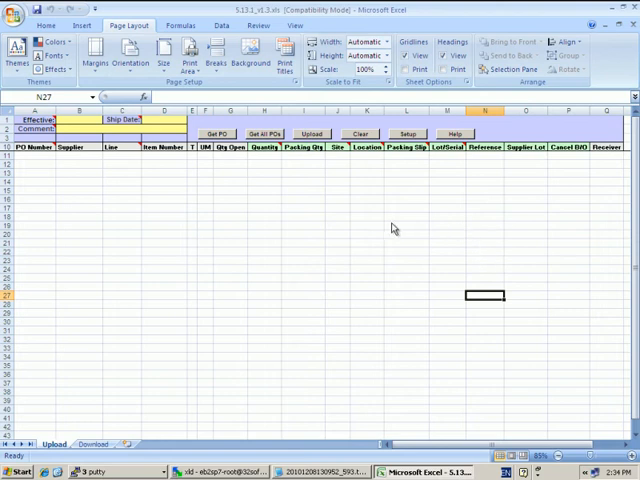
{"action": "mouse_move", "coordinate": [388, 230]}
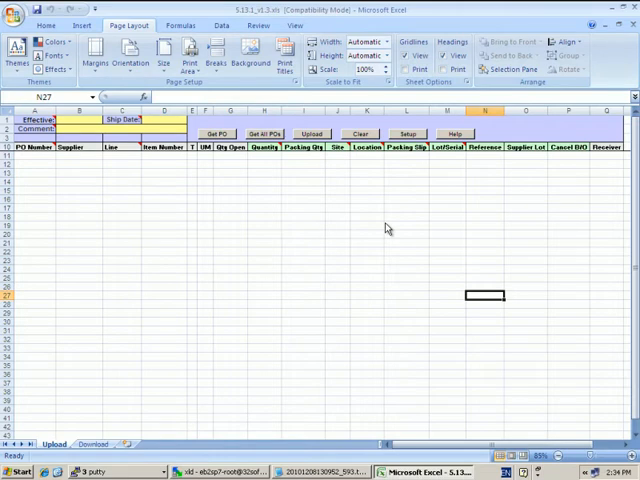
{"action": "mouse_move", "coordinate": [384, 222]}
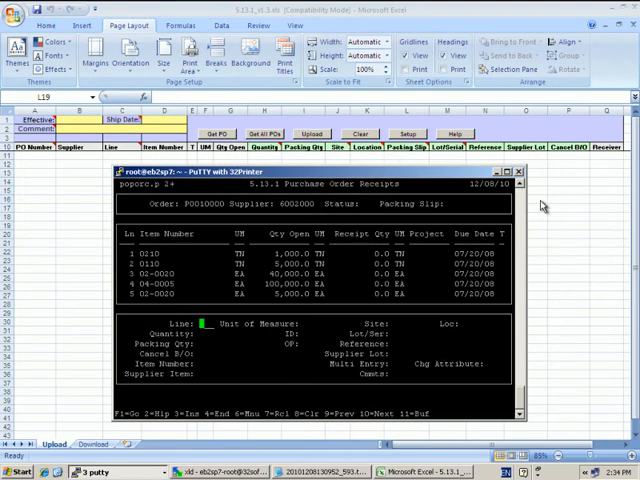
Pull the purchase order lines into the Upload sheet with Get PO.
{"action": "left_click", "coordinate": [516, 168]}
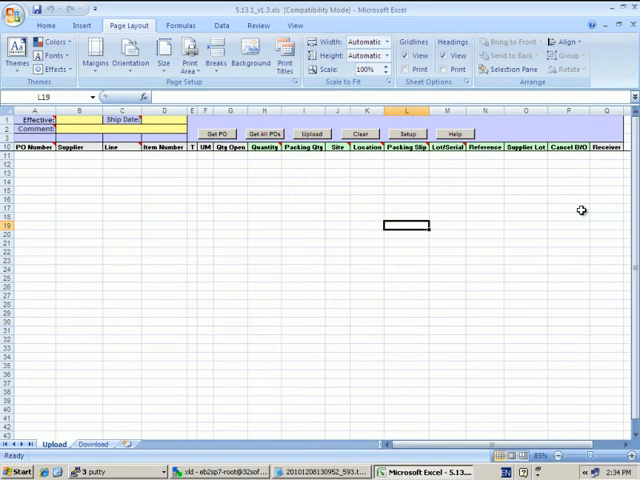
{"action": "mouse_move", "coordinate": [582, 210]}
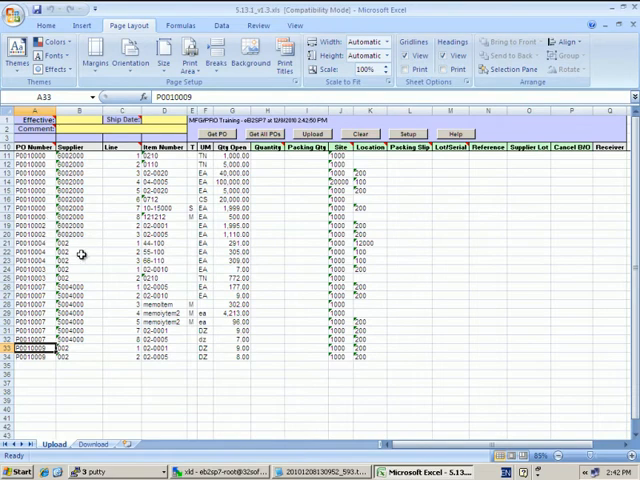
{"action": "mouse_move", "coordinate": [348, 156]}
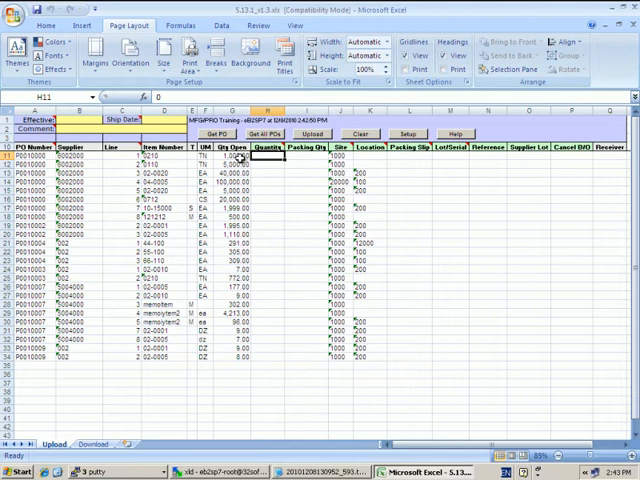
Enter quantity 1.00 and packing slip PS12423, filling the slip down to every line.
{"action": "type", "text": "1.00"}
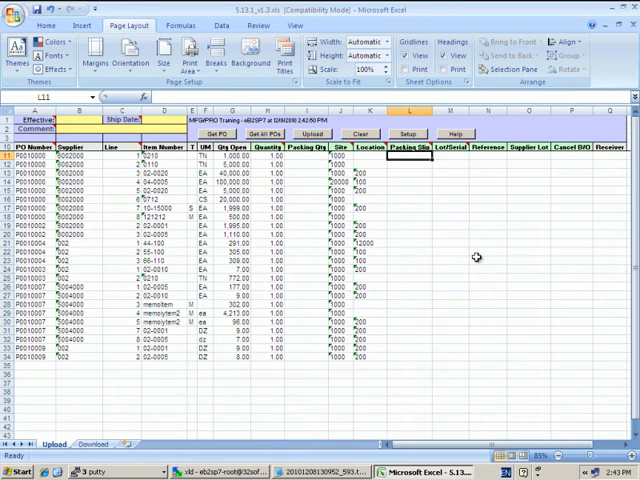
{"action": "type", "text": "s"}
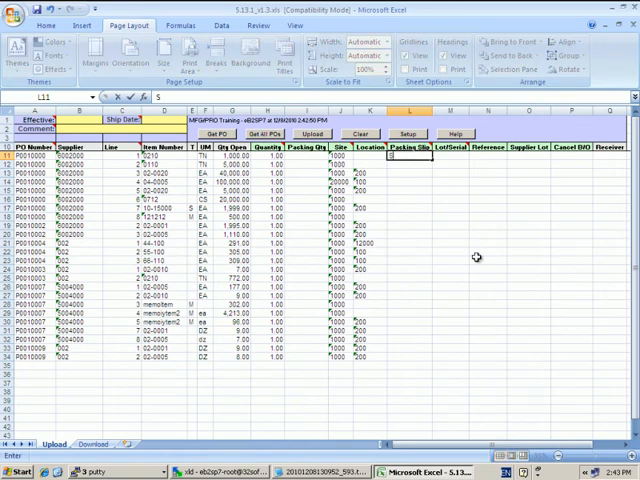
{"action": "type", "text": "PS"}
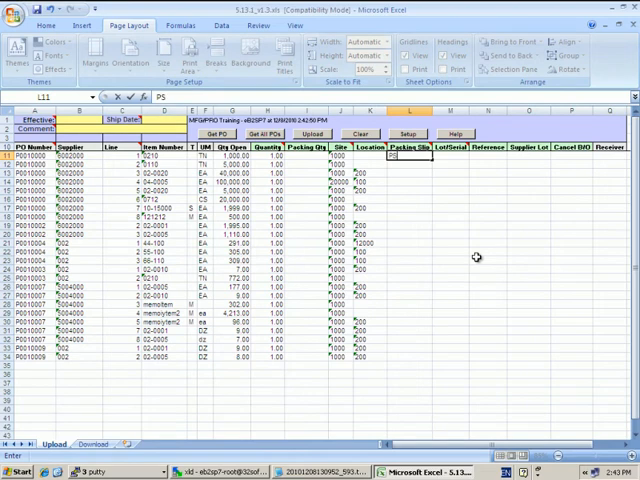
{"action": "type", "text": "12423"}
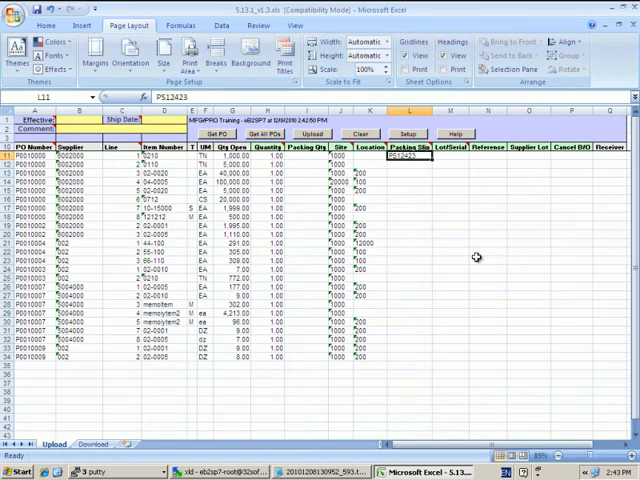
{"action": "left_click_drag", "start_coordinate": [408, 156], "coordinate": [408, 382]}
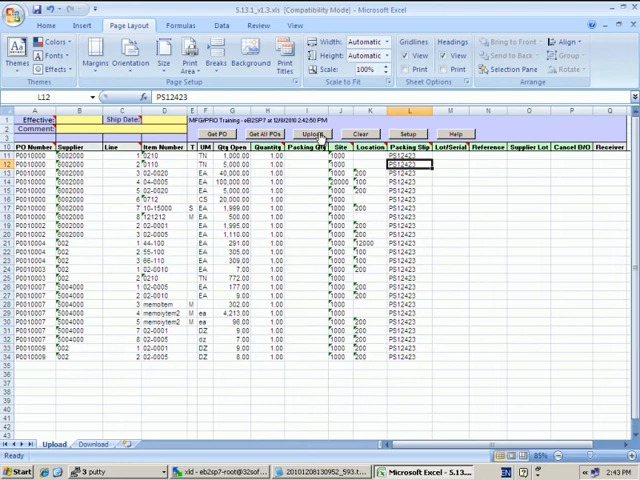
Upload the receipt lines and dismiss the status report flagging a missing lot number.
{"action": "left_click", "coordinate": [320, 132]}
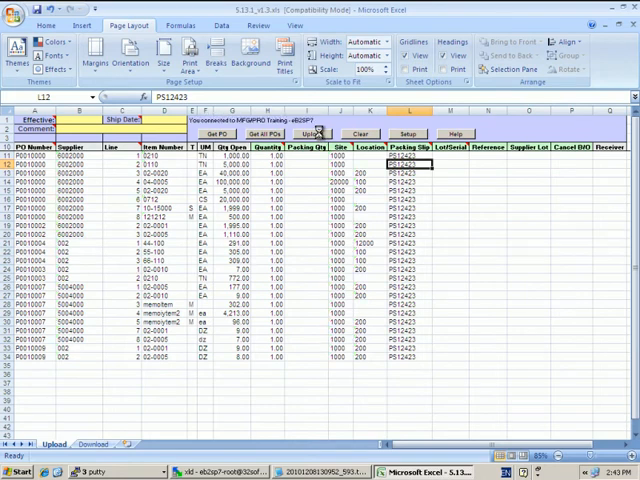
{"action": "left_click", "coordinate": [320, 132]}
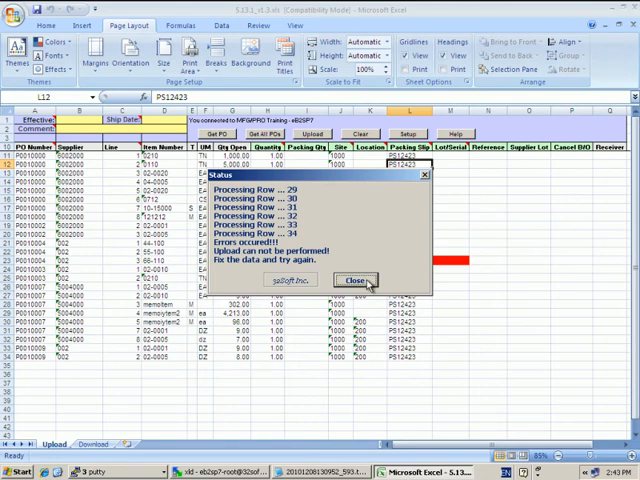
{"action": "left_click", "coordinate": [364, 280]}
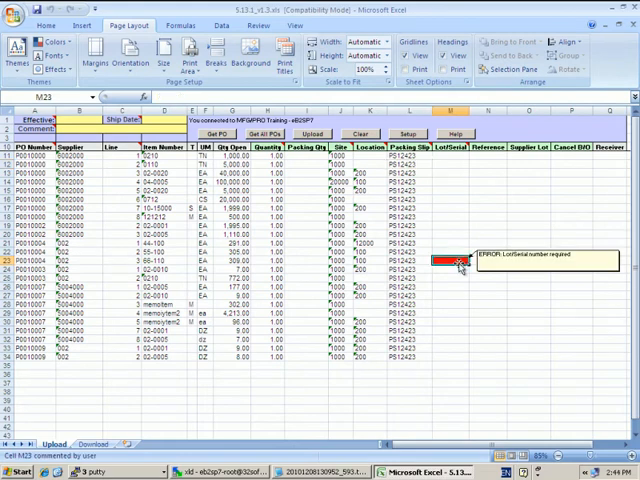
Enter lot number 432 in the failed line's error cell.
{"action": "type", "text": "432"}
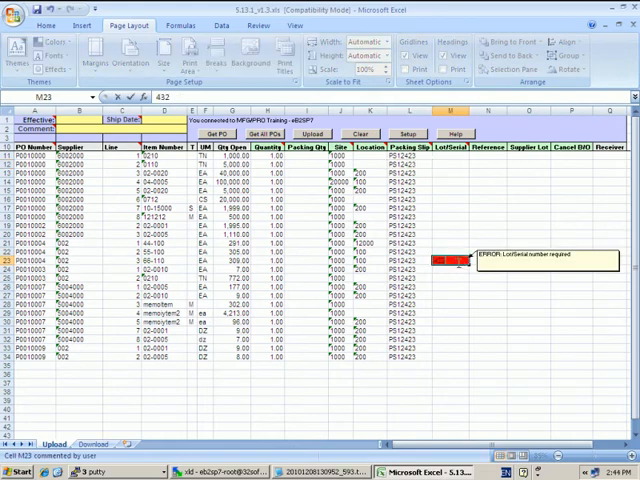
{"action": "left_click", "coordinate": [456, 272]}
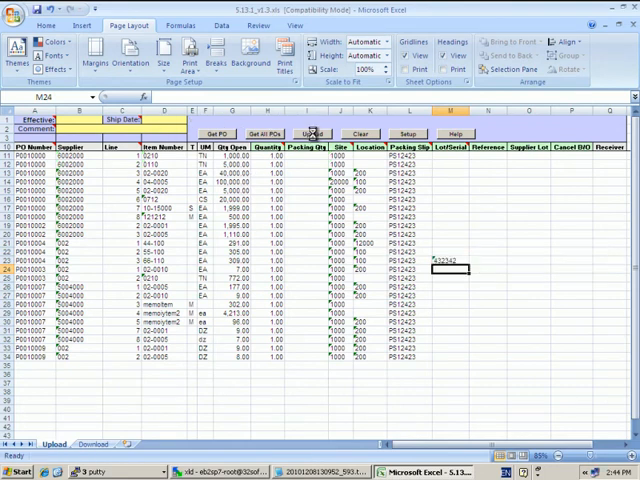
Re-upload the corrected lines so they load successfully with receiver numbers returned.
{"action": "left_click", "coordinate": [312, 132]}
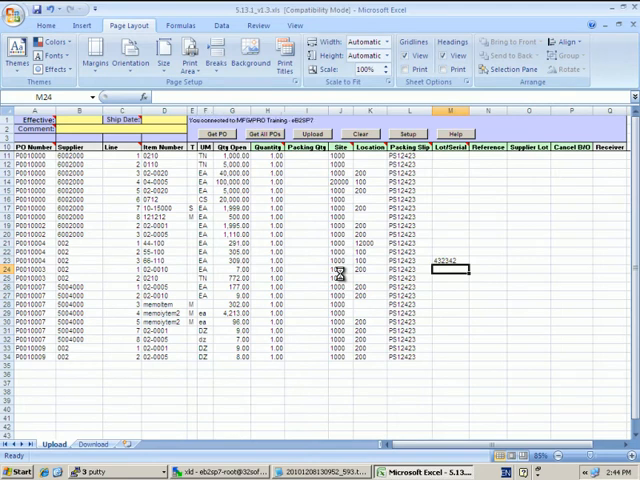
{"action": "left_click", "coordinate": [310, 132]}
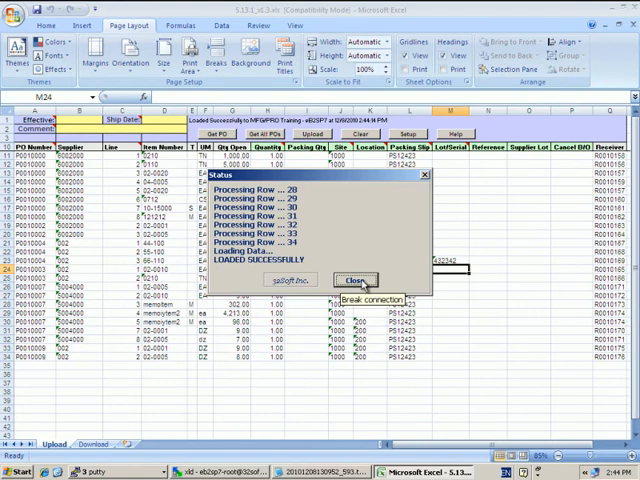
{"action": "left_click", "coordinate": [348, 280]}
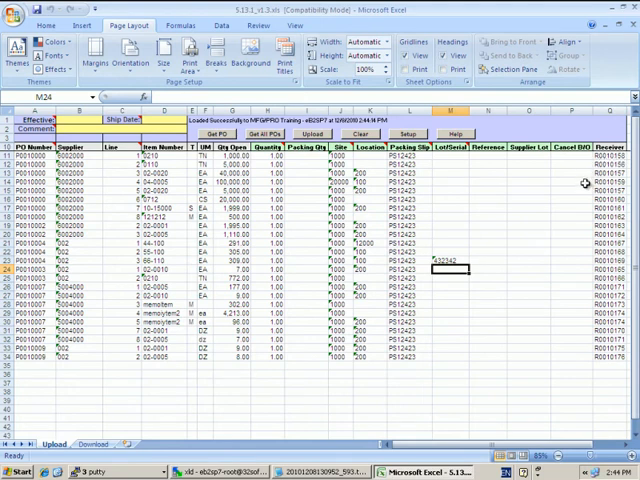
{"action": "mouse_move", "coordinate": [592, 216]}
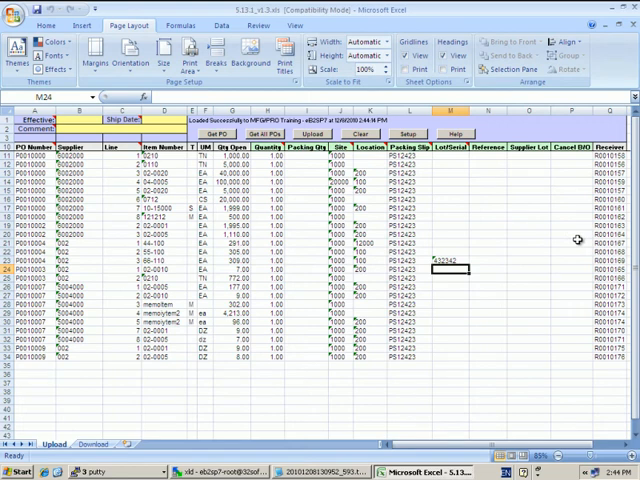
{"action": "mouse_move", "coordinate": [576, 240]}
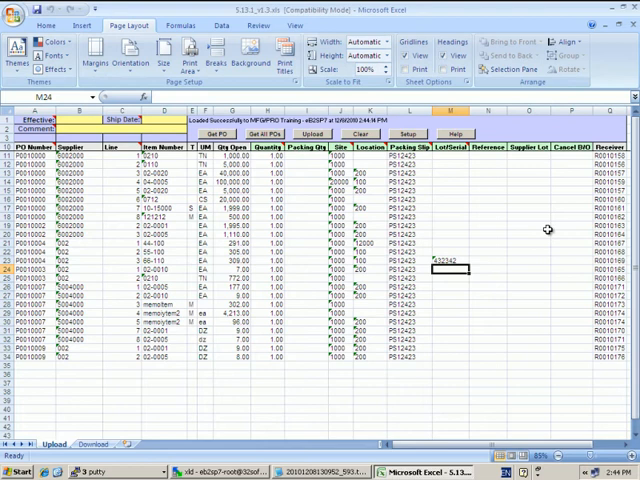
{"action": "mouse_move", "coordinate": [528, 224]}
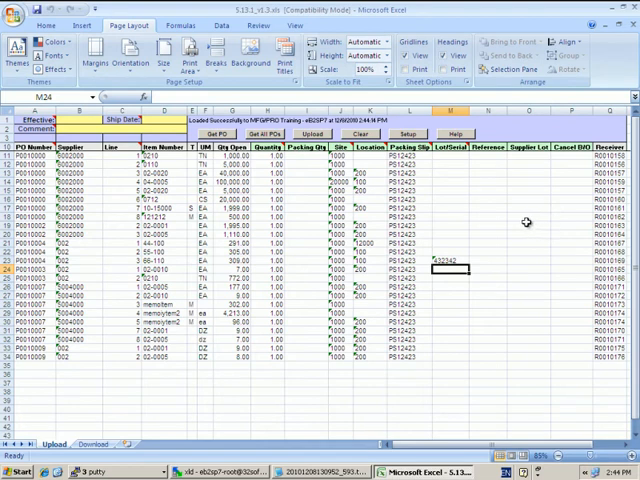
{"action": "mouse_move", "coordinate": [380, 224]}
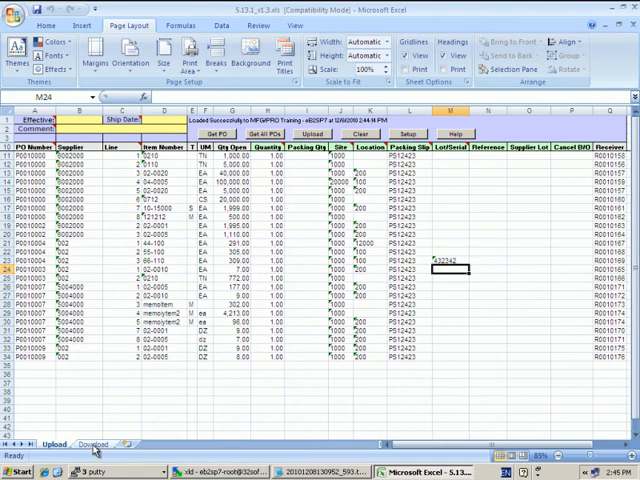
Retrieve receipts for 10/01/2010–12/15/2010 onto the Download sheet and review the results.
{"action": "left_click", "coordinate": [92, 444]}
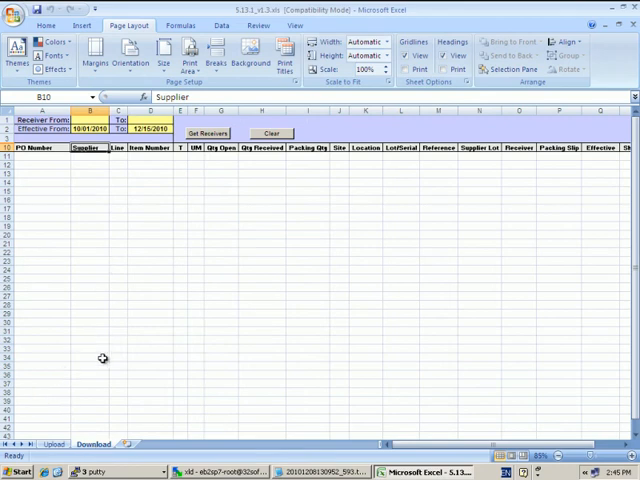
{"action": "mouse_move", "coordinate": [80, 148]}
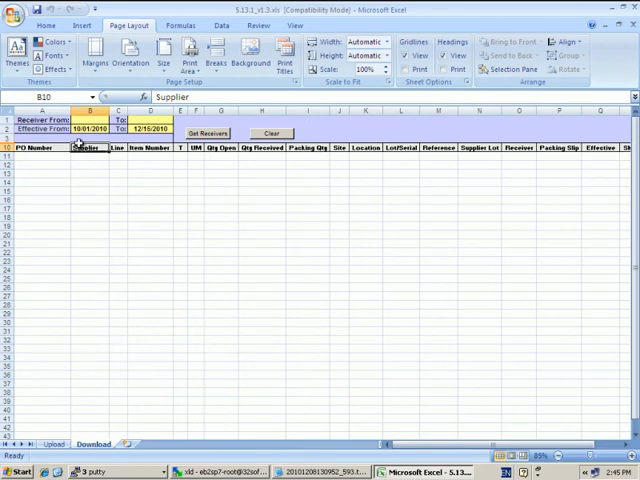
{"action": "left_click", "coordinate": [208, 132]}
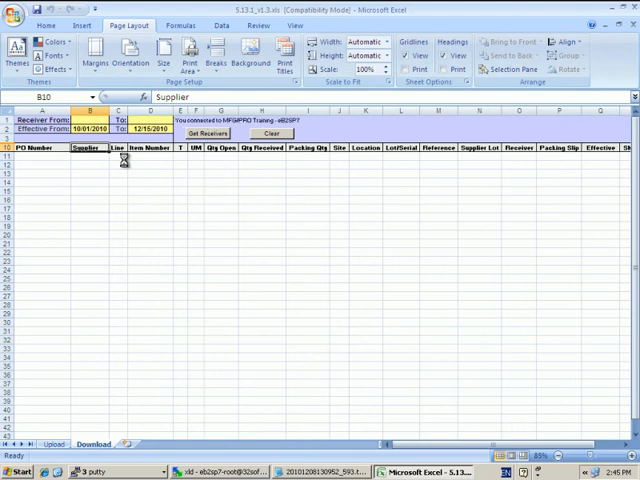
{"action": "left_click", "coordinate": [206, 132]}
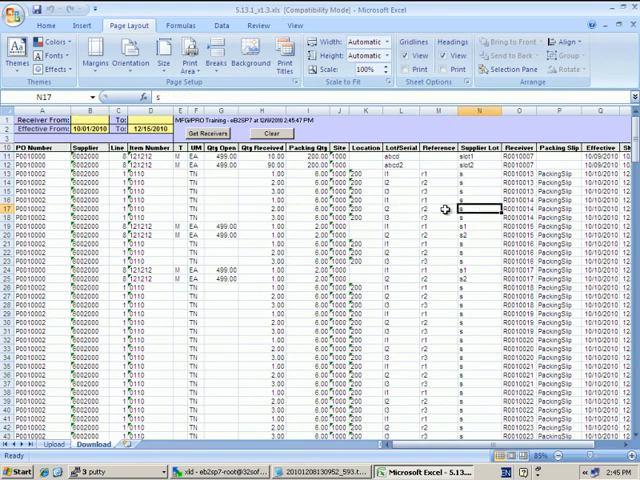
{"action": "scroll", "scroll_direction": "right", "scroll_amount": 3}
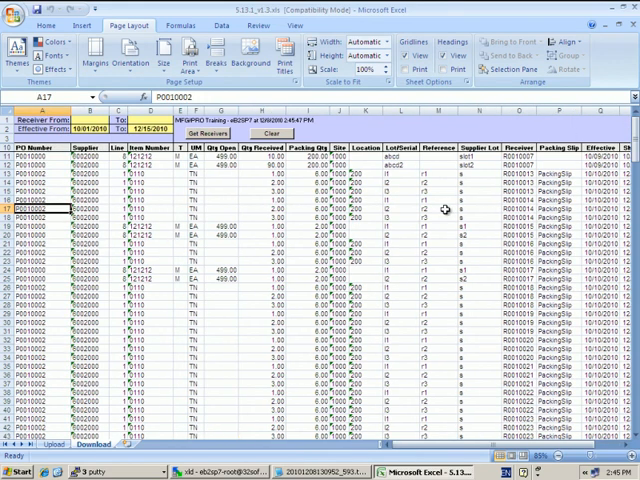
{"action": "scroll", "scroll_direction": "down", "scroll_amount": 3}
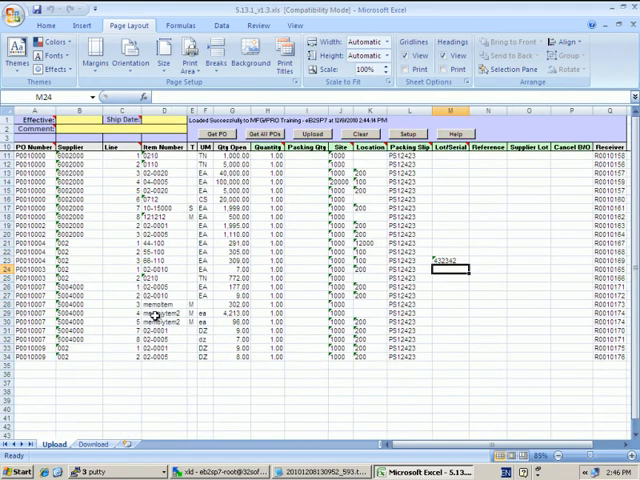
{"action": "left_click", "coordinate": [162, 312]}
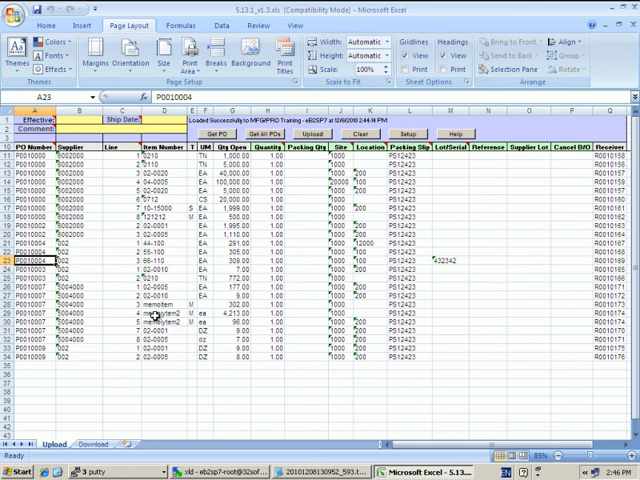
{"action": "left_click", "coordinate": [160, 260]}
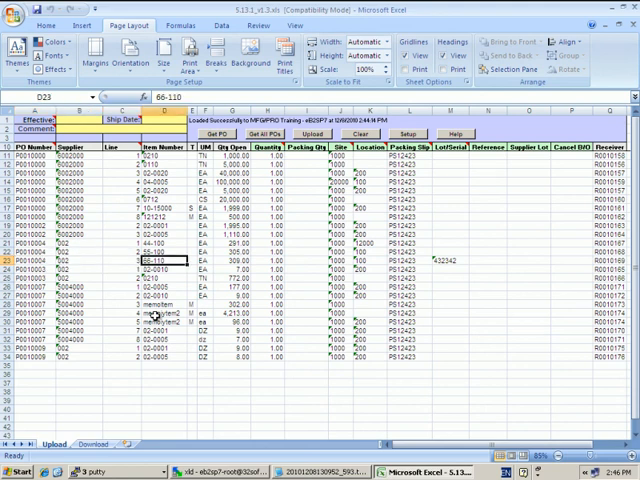
{"action": "mouse_move", "coordinate": [312, 202]}
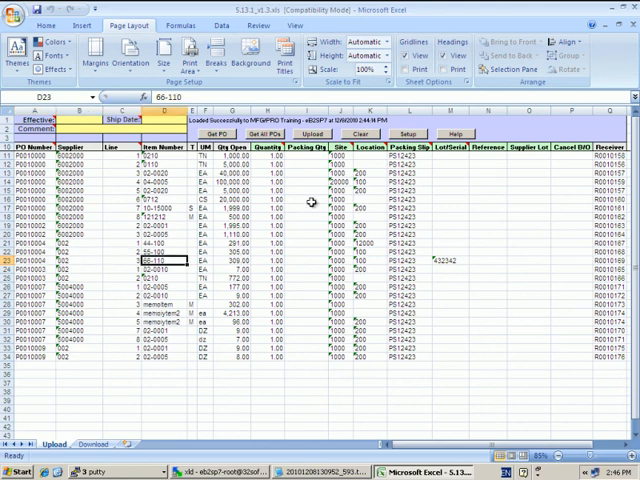